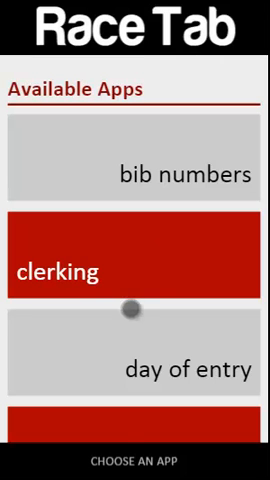
Step: Scroll the Available Apps list to reach the bib numbers app
scroll(up, 3)
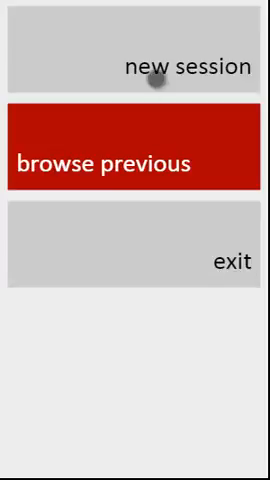
Step: Key bib numbers with digits 5 and 1 into a new session on the keypad, then finish it
click(136, 152)
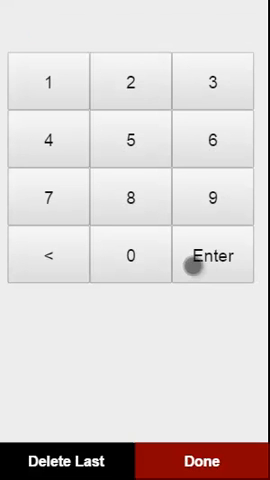
click(128, 140)
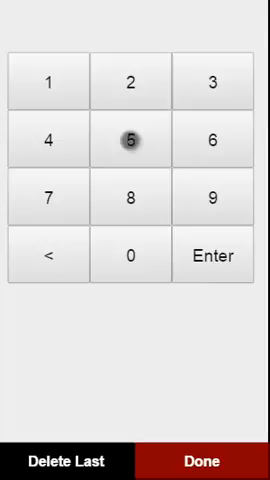
click(128, 84)
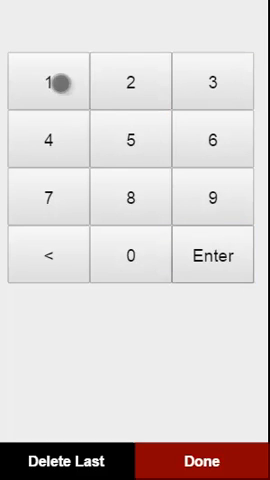
mouse_move(52, 140)
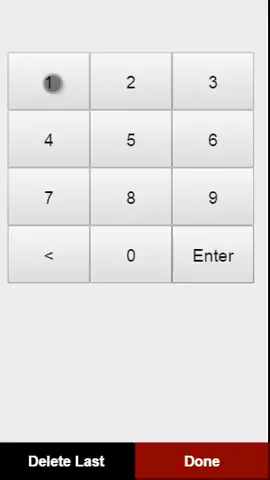
click(208, 142)
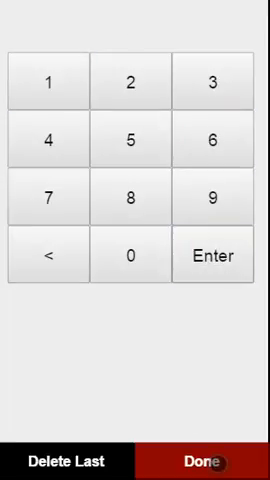
click(62, 460)
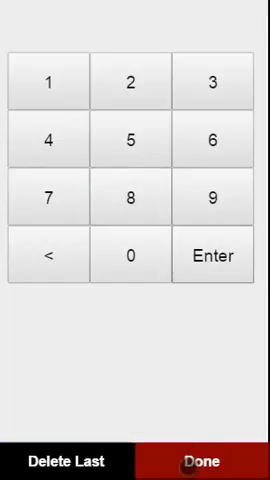
click(208, 460)
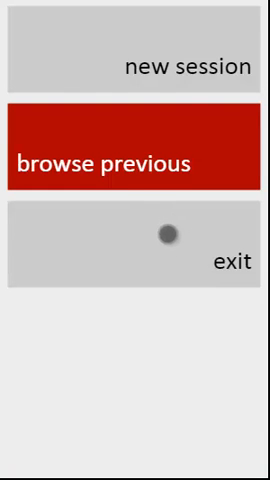
Step: Open 'Varsity Boys 5000 Meter Run - 8/13/2015' from Saved Sessions to list its bib numbers
click(136, 152)
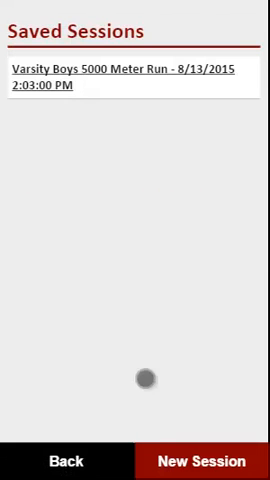
click(130, 76)
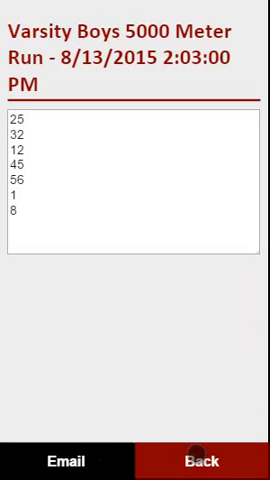